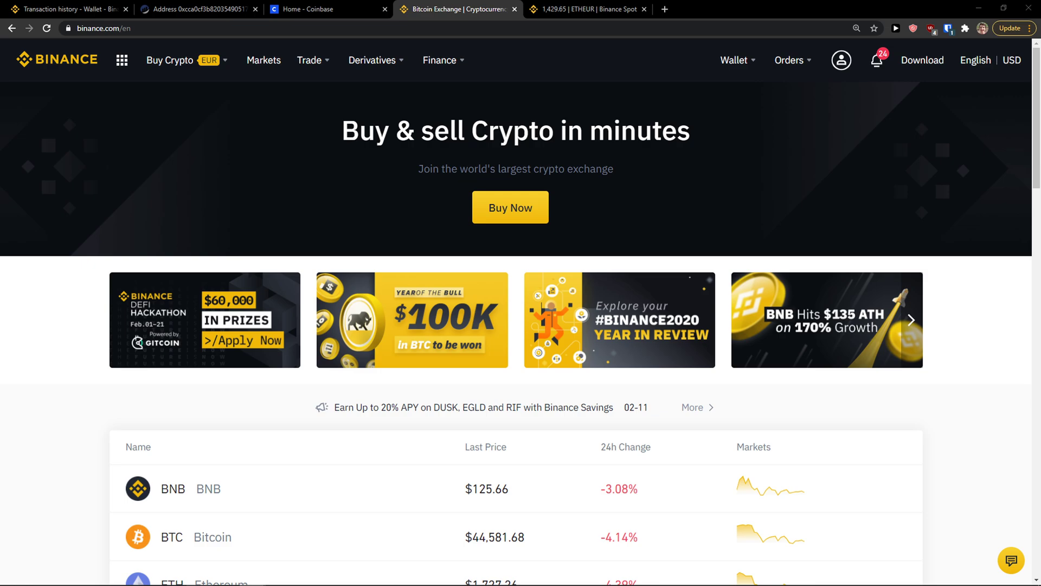
# Open the Wallet Overview page from the top bar's Wallet dropdown
pyautogui.click(734, 60)
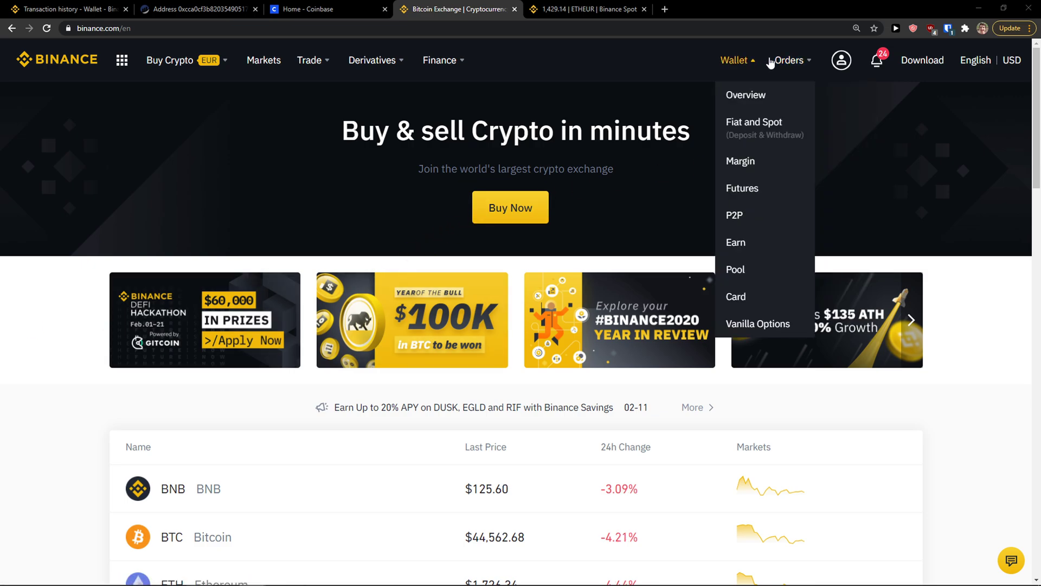
pyautogui.click(746, 95)
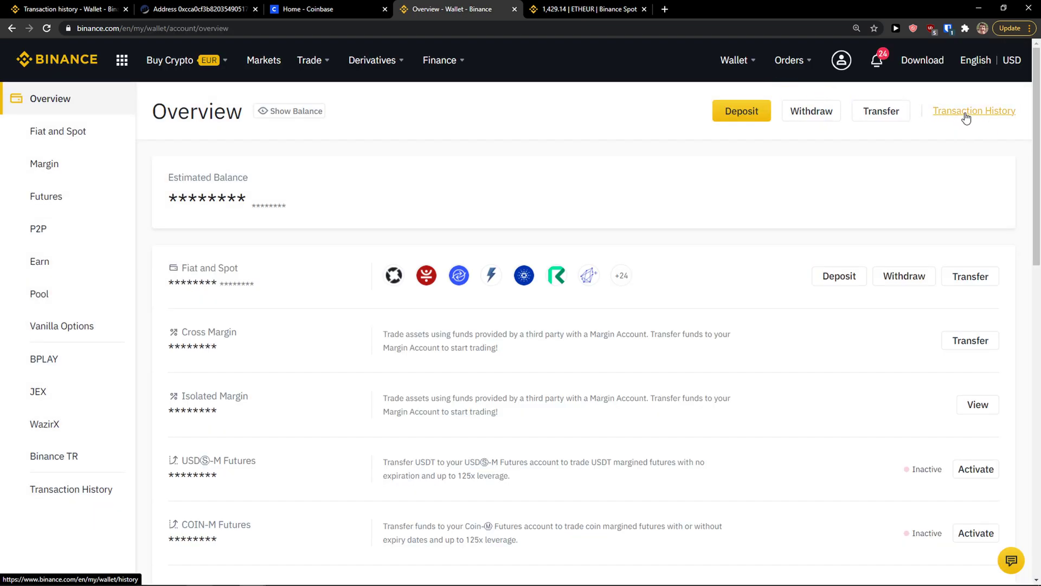
# Expand the completed ETH crypto deposit in Transaction History and open its TxID on Etherscan
pyautogui.click(974, 110)
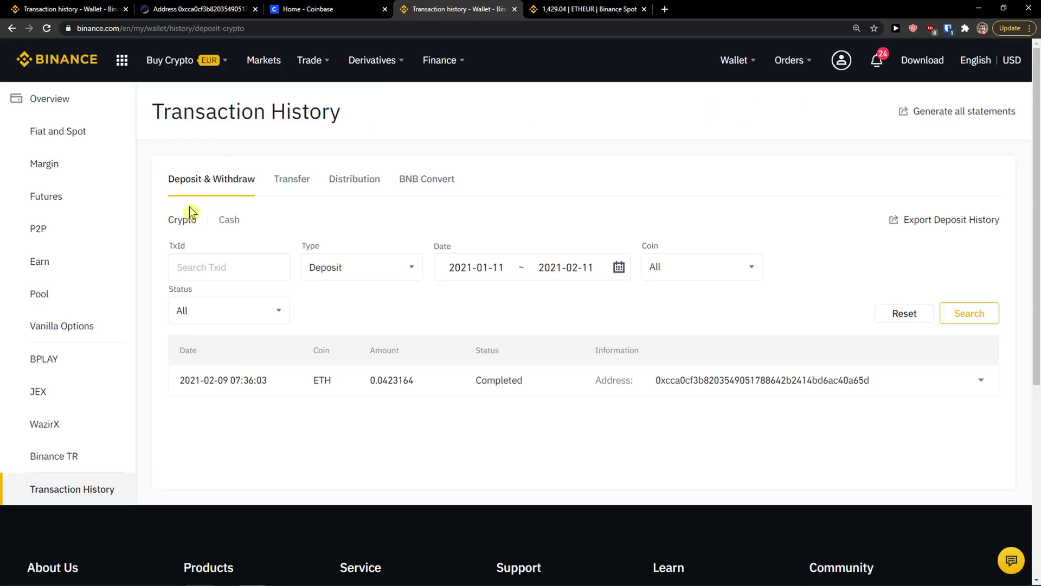
pyautogui.click(476, 267)
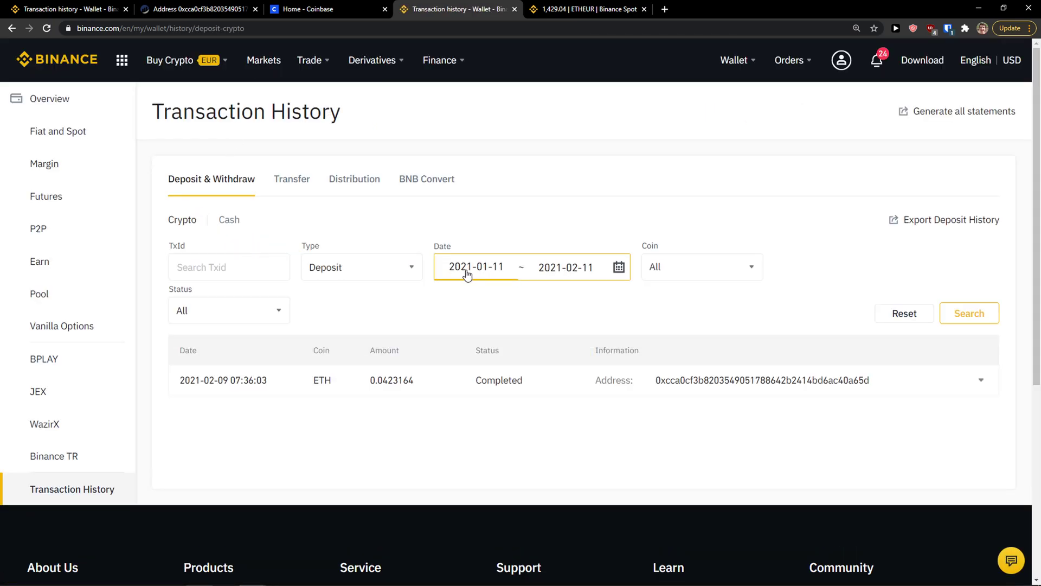
pyautogui.click(565, 267)
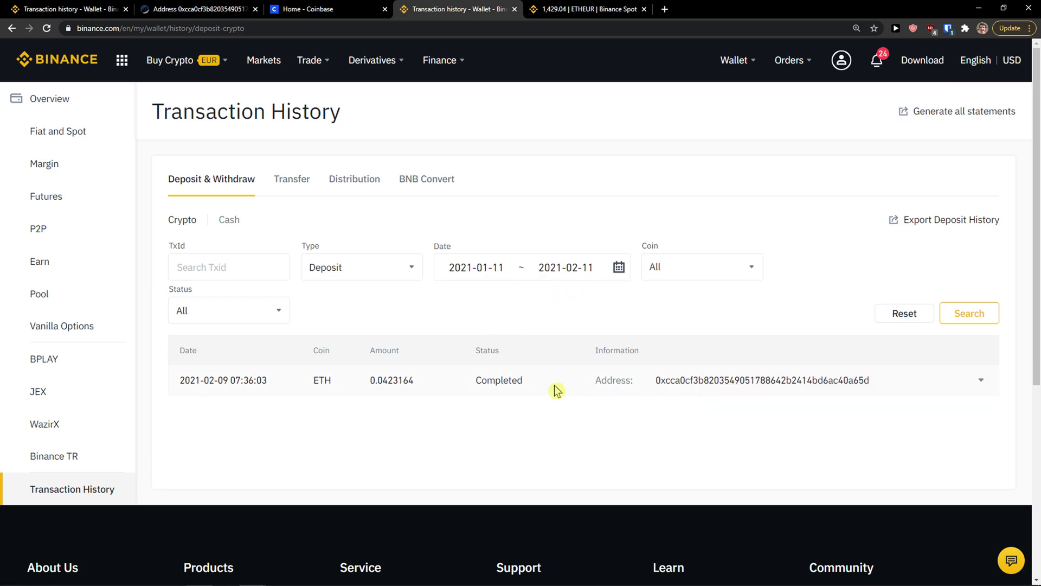
pyautogui.click(980, 379)
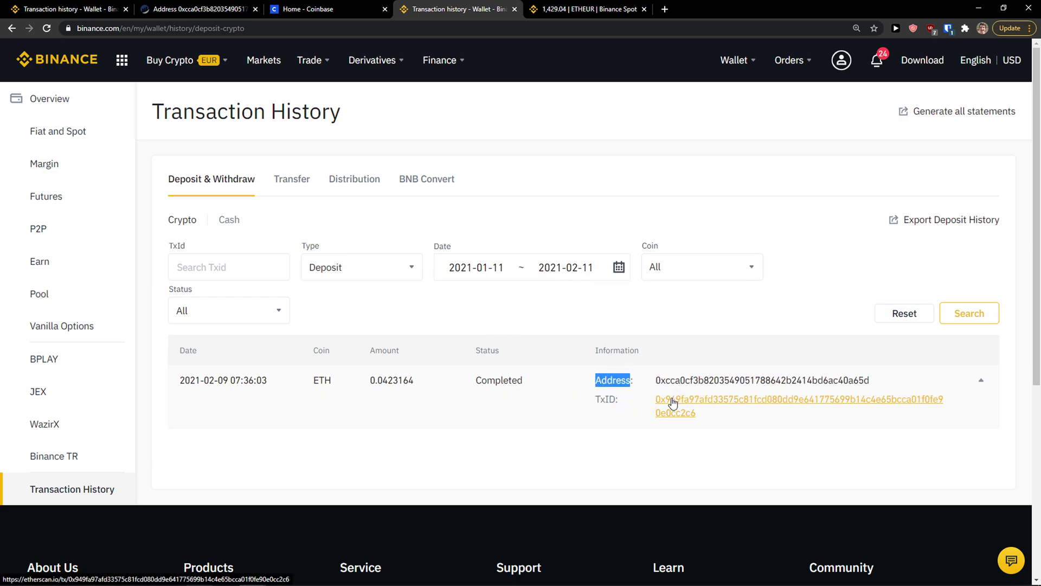
pyautogui.click(671, 399)
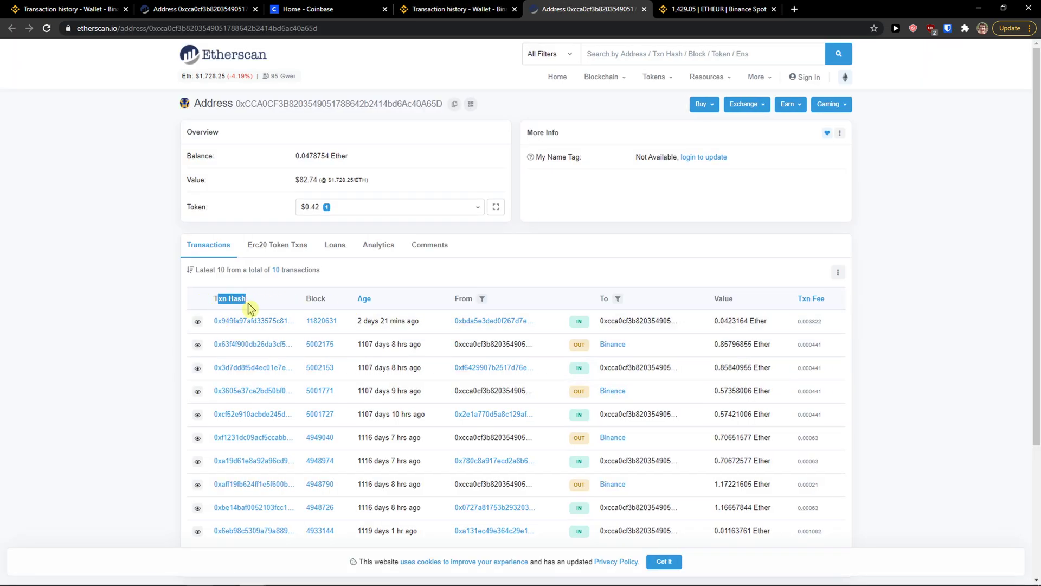
pyautogui.moveTo(461, 208)
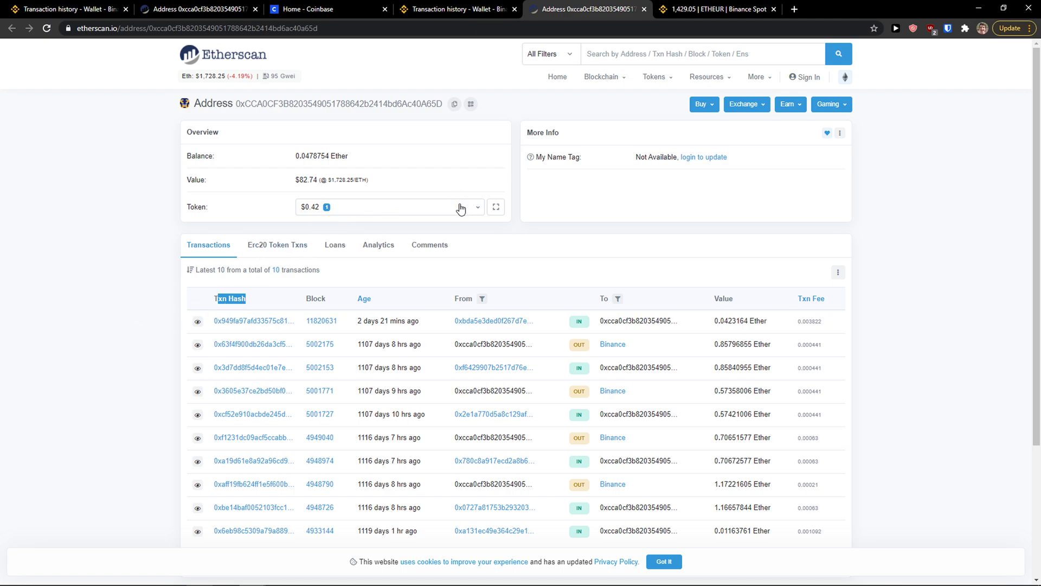